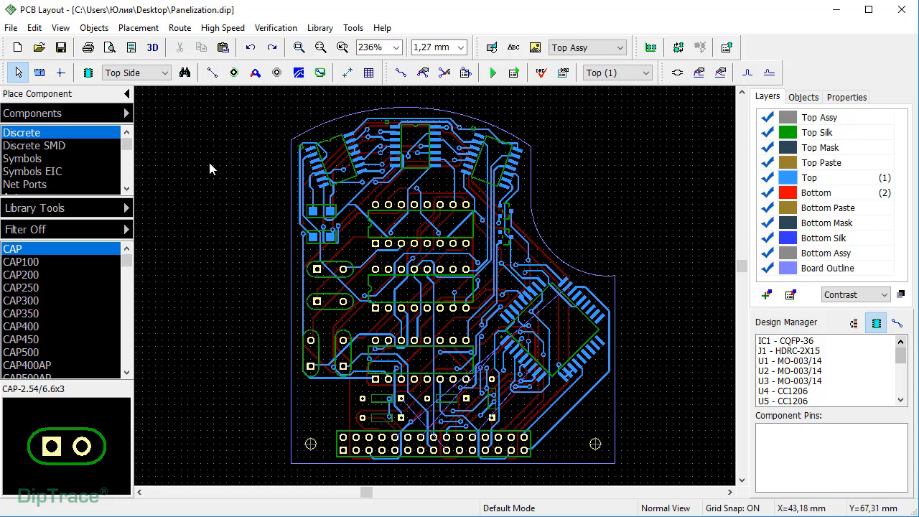
Glance at the File menu, close it, and open the Edit menu listing Panelizing.
{"action": "left_click", "coordinate": [10, 27]}
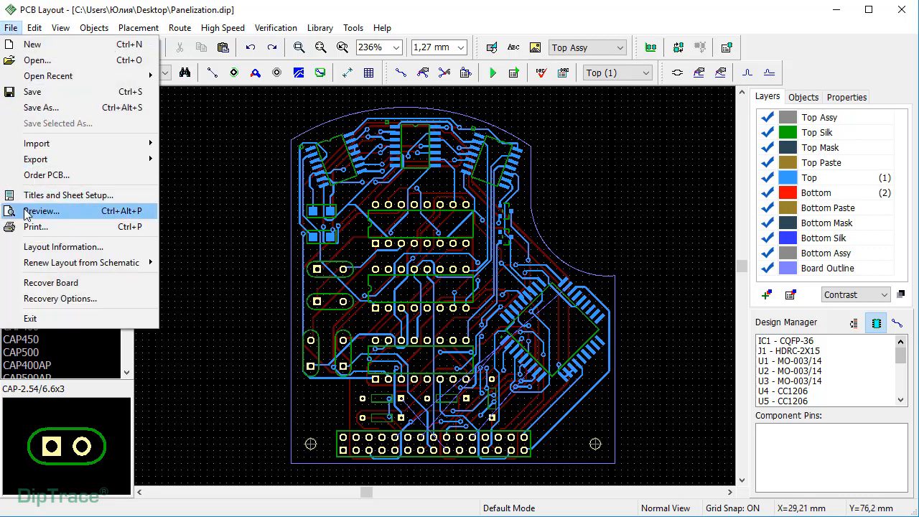
{"action": "left_click", "coordinate": [63, 246]}
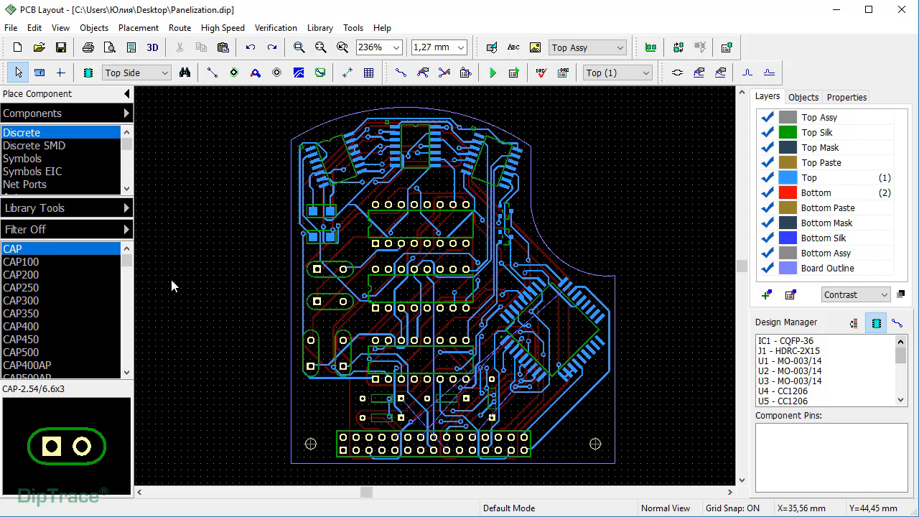
{"action": "left_click", "coordinate": [37, 27]}
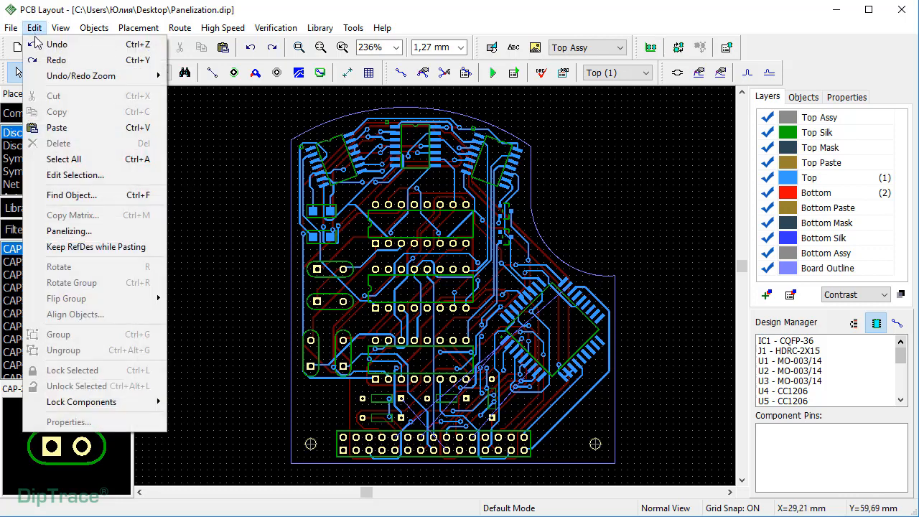
Set Panelizing to 2 columns and 2 rows with 2 mm spacing and 12 mm borders.
{"action": "left_click", "coordinate": [69, 230]}
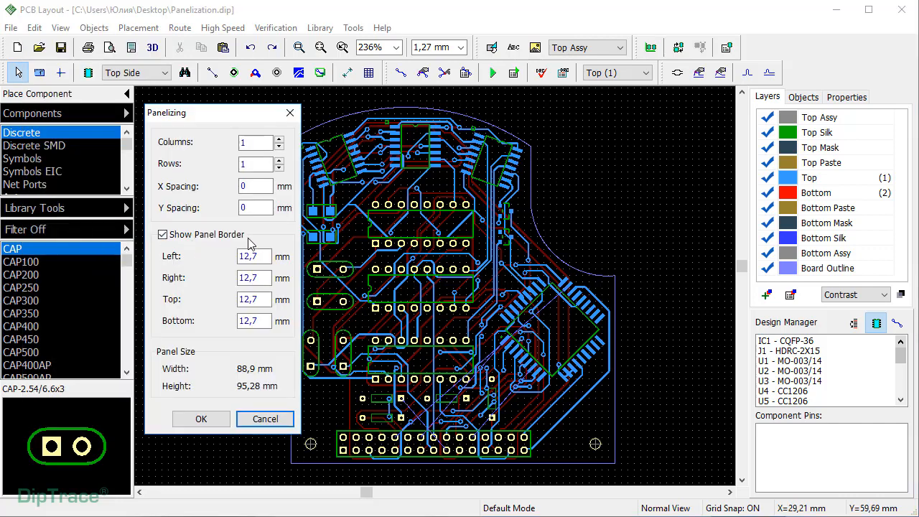
{"action": "left_click", "coordinate": [280, 139]}
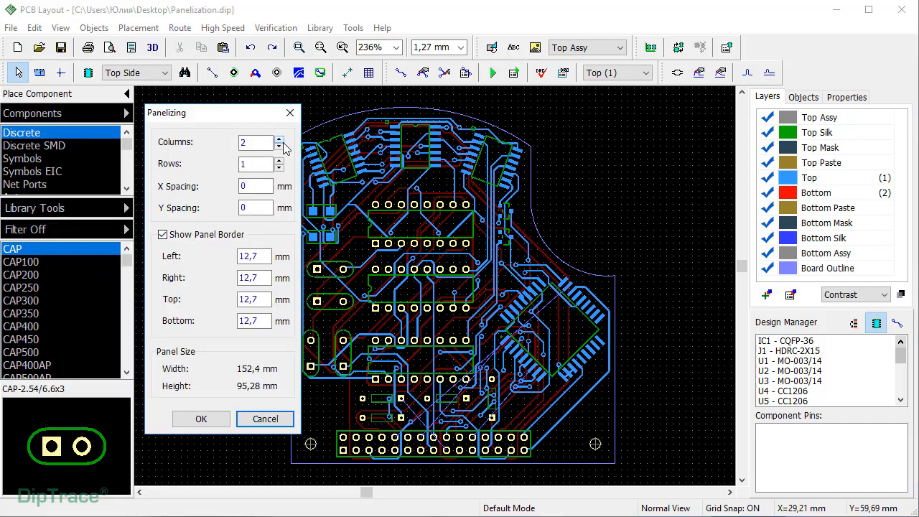
{"action": "left_click", "coordinate": [279, 160]}
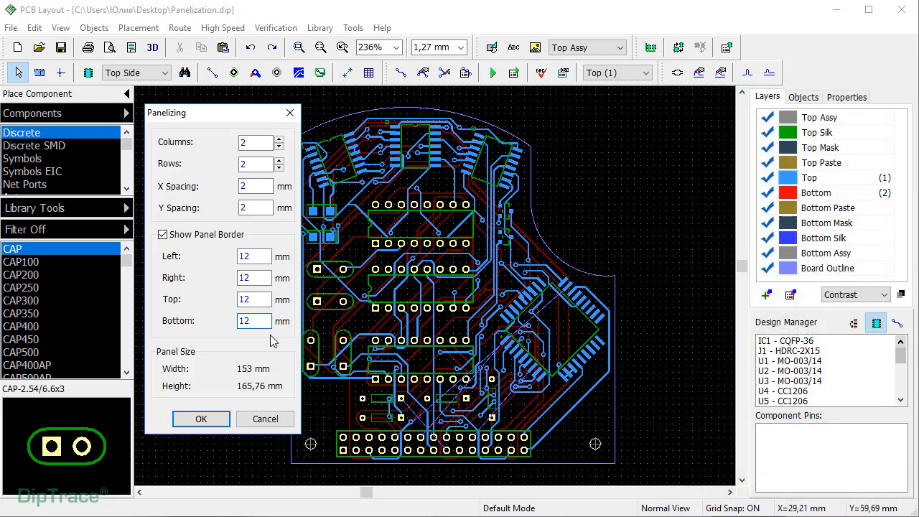
Apply the 2×2 panel and preview the panelized Gerber export output.
{"action": "left_click", "coordinate": [201, 419]}
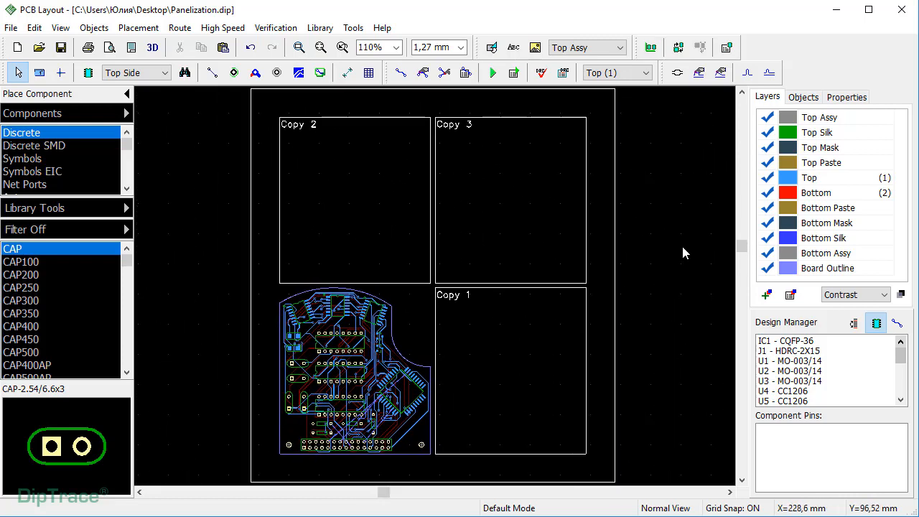
{"action": "left_click", "coordinate": [11, 28]}
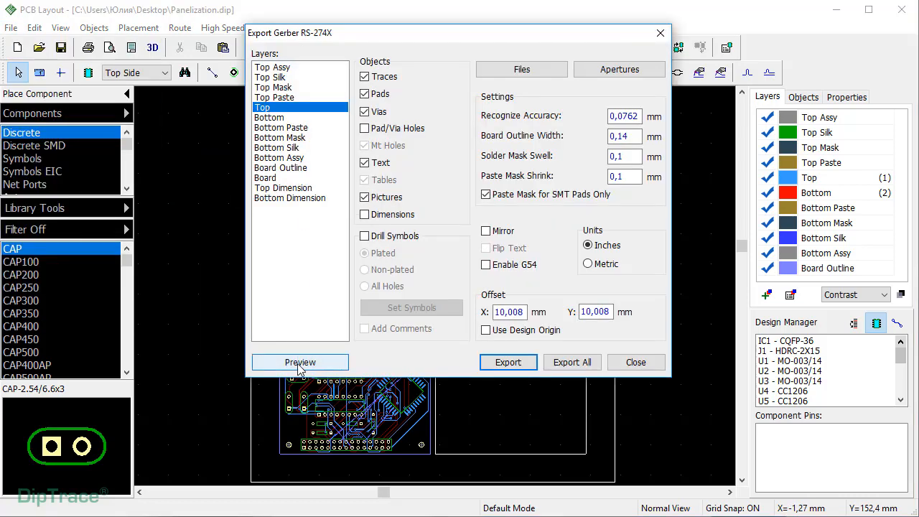
{"action": "left_click", "coordinate": [299, 362]}
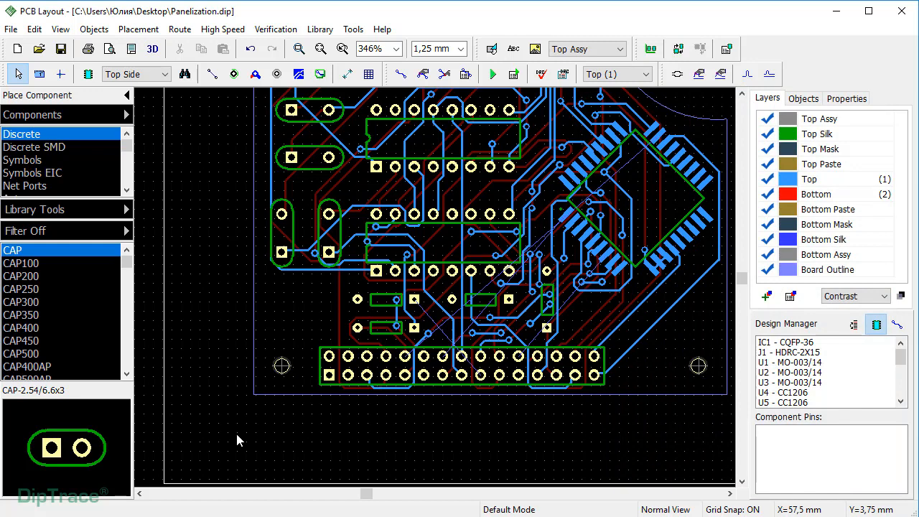
{"action": "mouse_move", "coordinate": [230, 353]}
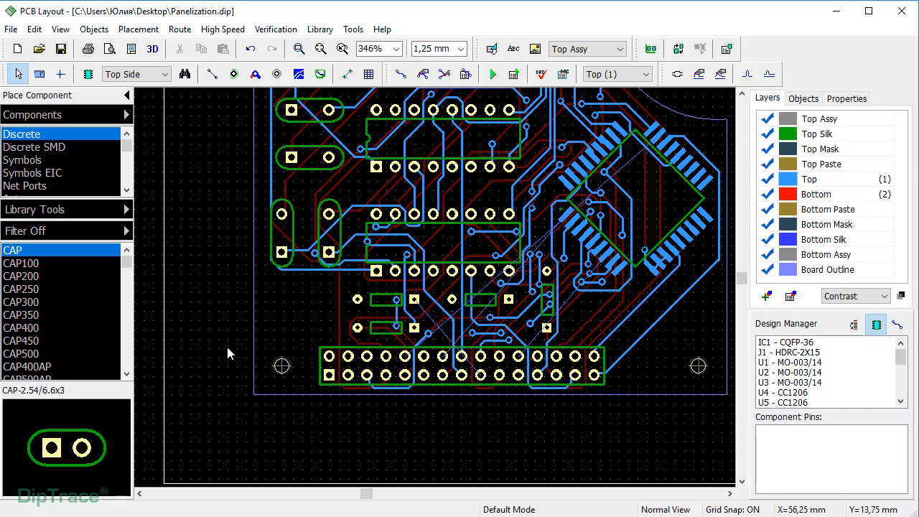
{"action": "mouse_move", "coordinate": [233, 74]}
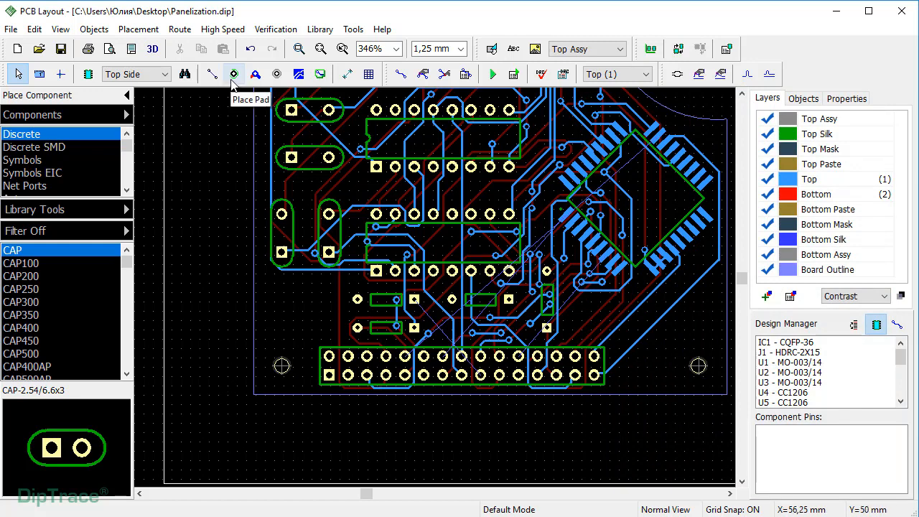
Place a 1 × 1 mm surface-mount pad below the board.
{"action": "left_click", "coordinate": [232, 74]}
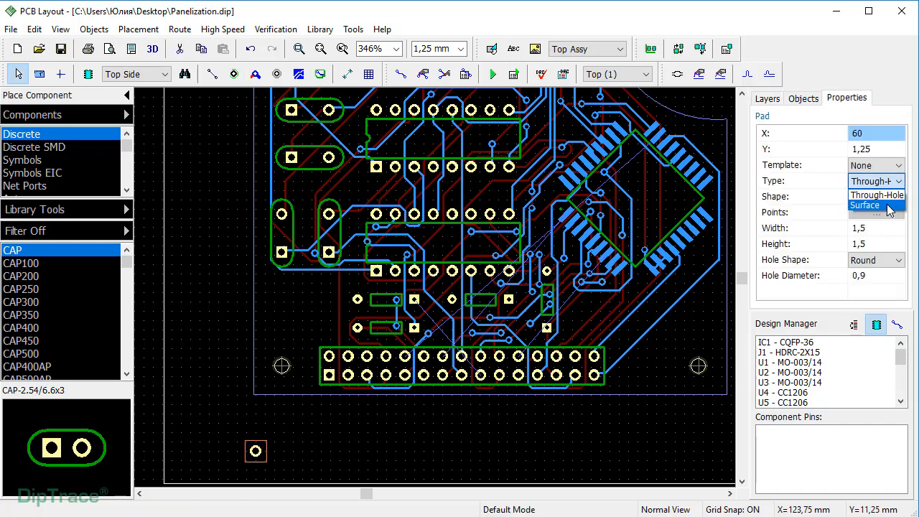
{"action": "left_click", "coordinate": [875, 206]}
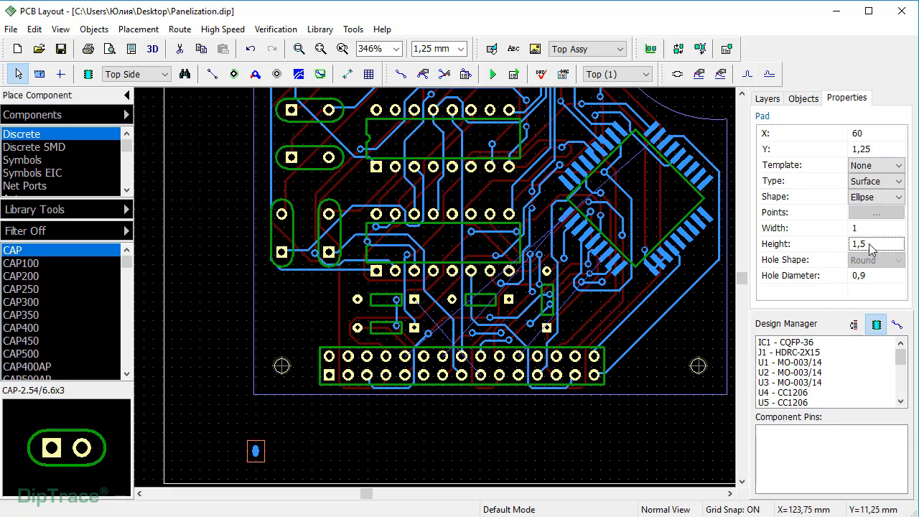
{"action": "left_click", "coordinate": [767, 98]}
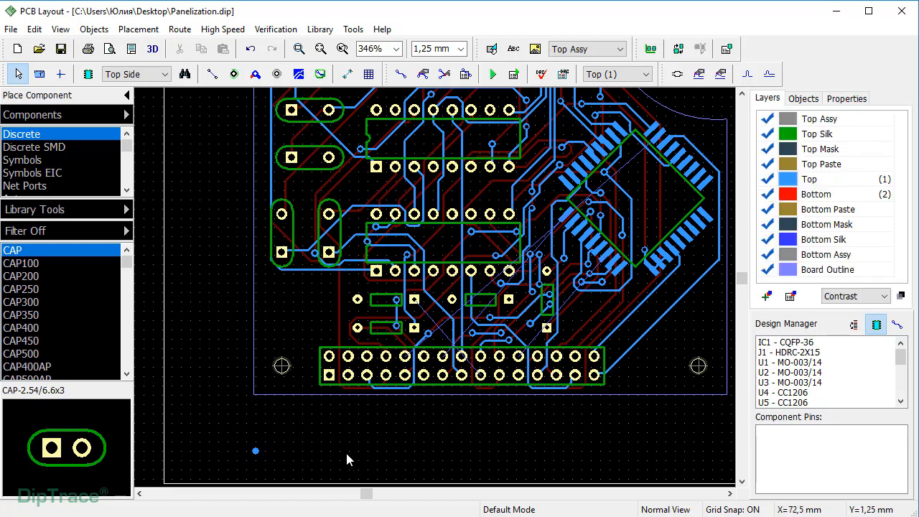
Set the pad's top paste mask to No Solder with a 0.5 mm custom solder mask swell.
{"action": "right_click", "coordinate": [256, 451]}
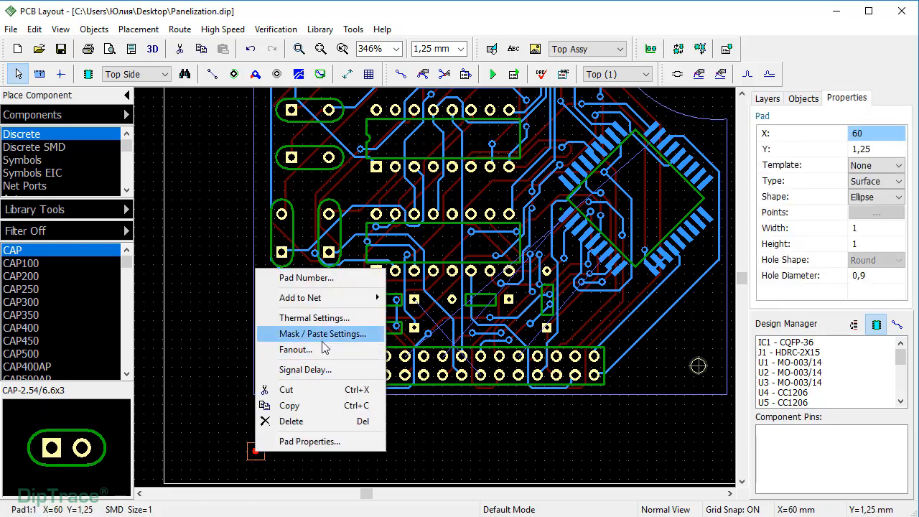
{"action": "left_click", "coordinate": [321, 333]}
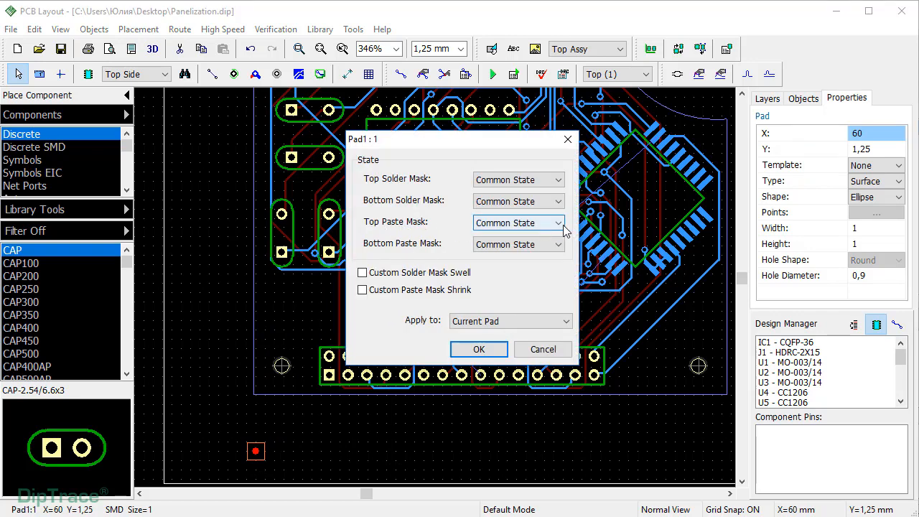
{"action": "left_click", "coordinate": [563, 223]}
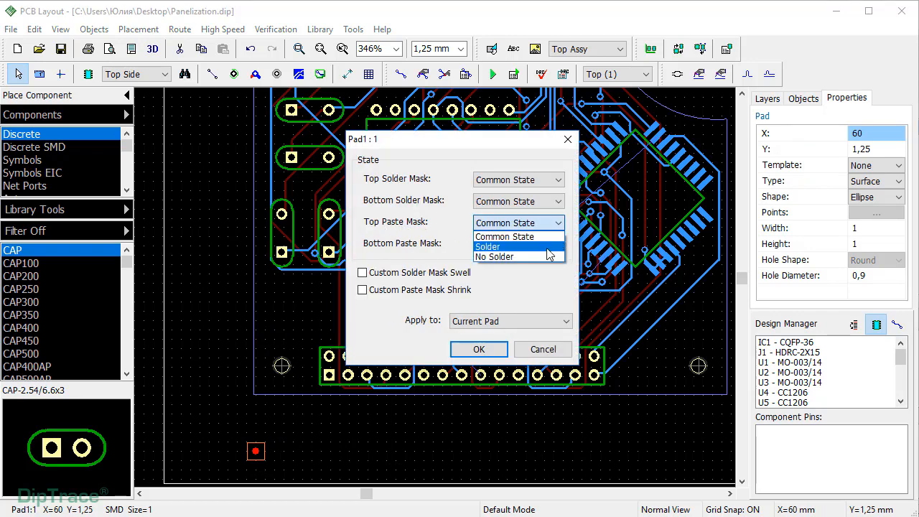
{"action": "left_click", "coordinate": [496, 256]}
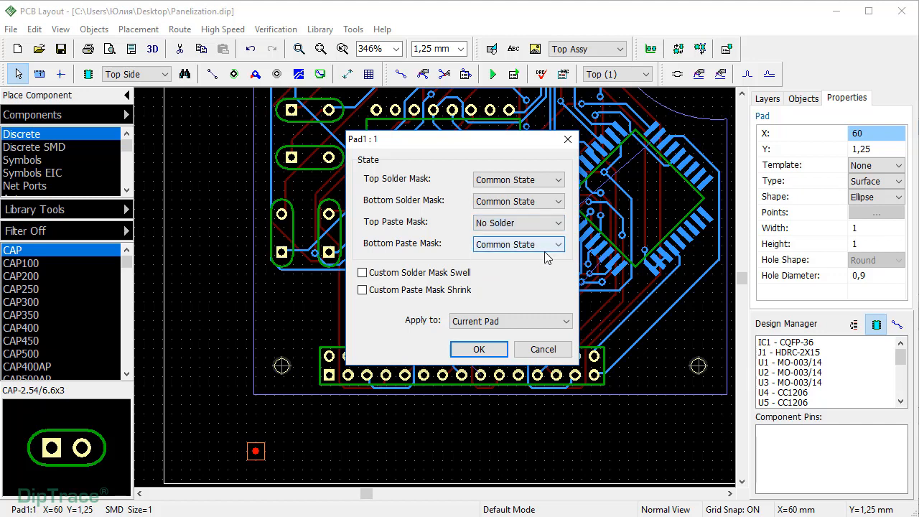
{"action": "left_click", "coordinate": [362, 272]}
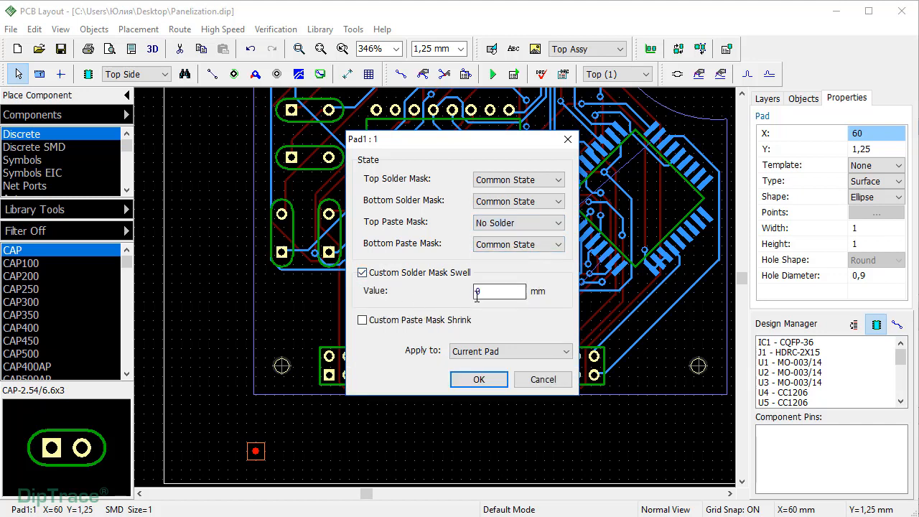
{"action": "type", "text": "0,5"}
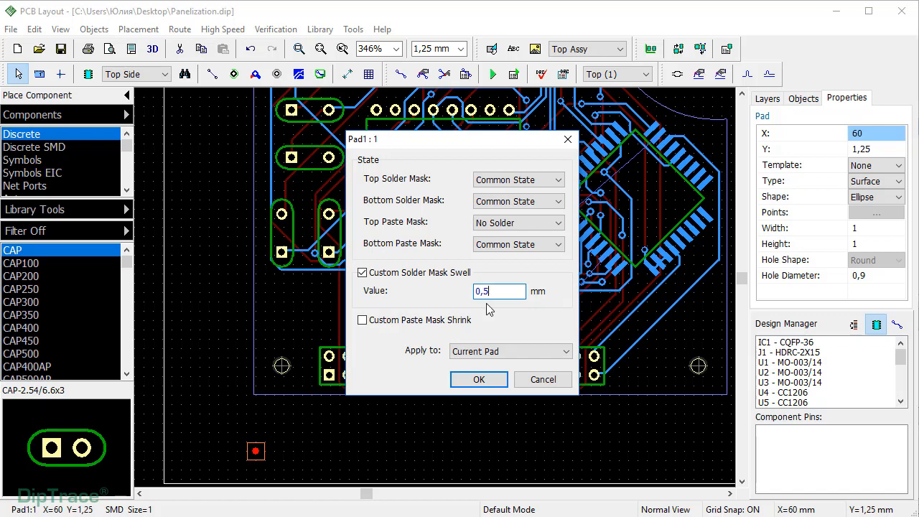
{"action": "mouse_move", "coordinate": [429, 364]}
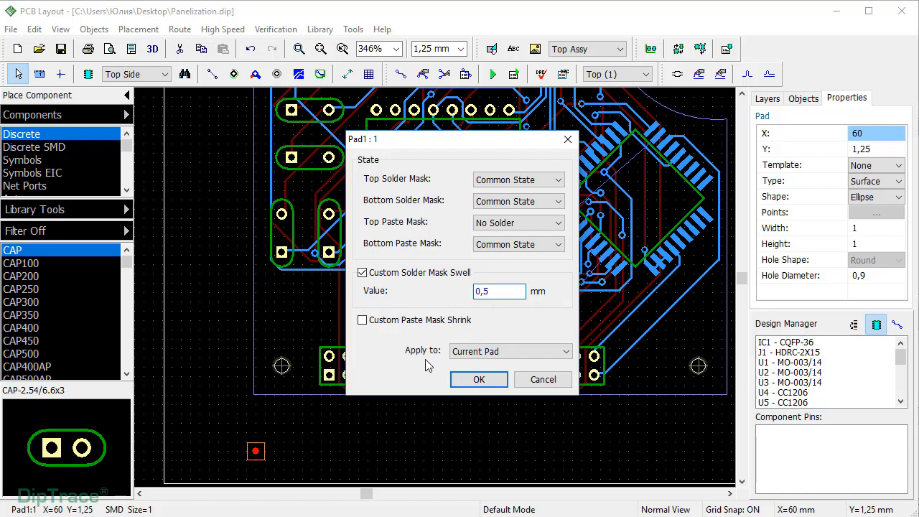
Confirm the fiducial mask settings and select the bottom-left, top-left and bottom-right fiducials.
{"action": "left_click", "coordinate": [478, 379]}
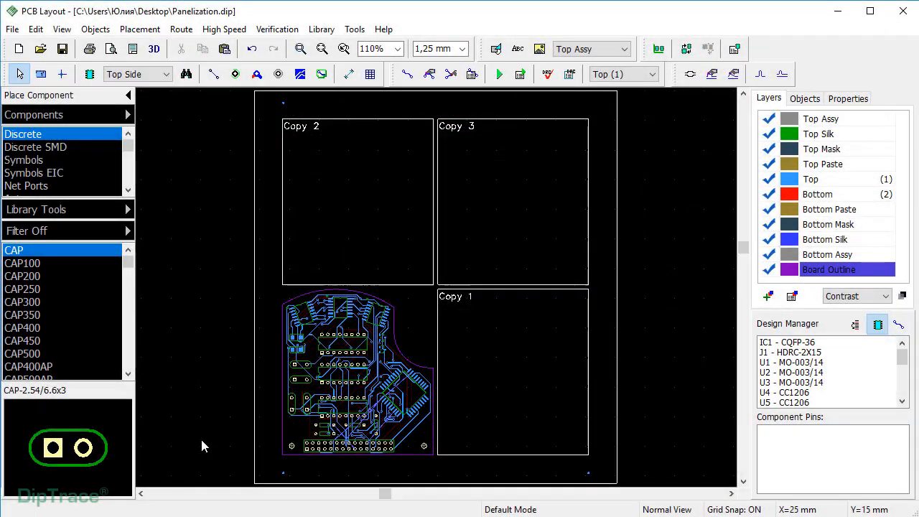
{"action": "left_click", "coordinate": [279, 470]}
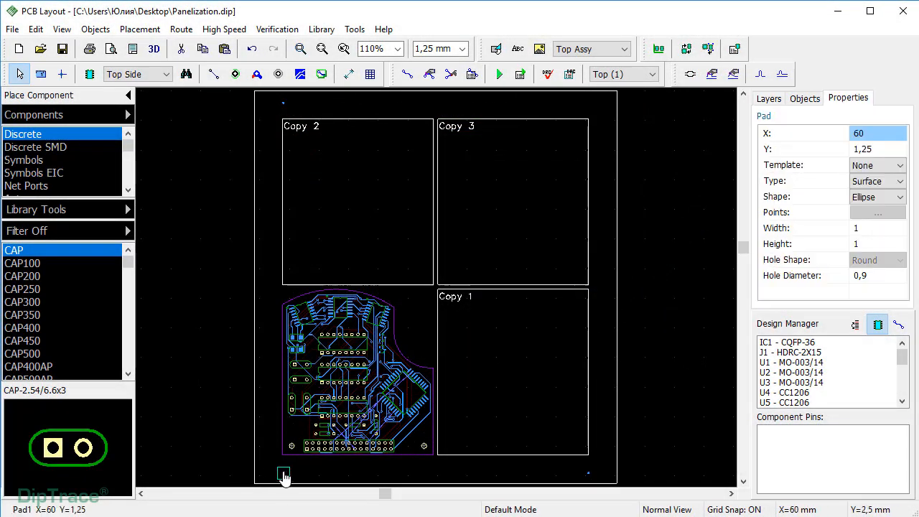
{"action": "left_click", "coordinate": [588, 472]}
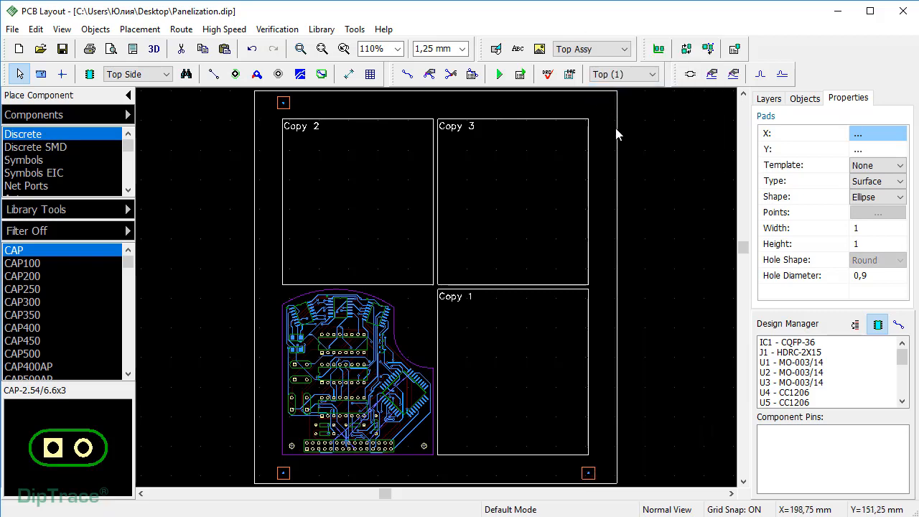
{"action": "left_click", "coordinate": [768, 99]}
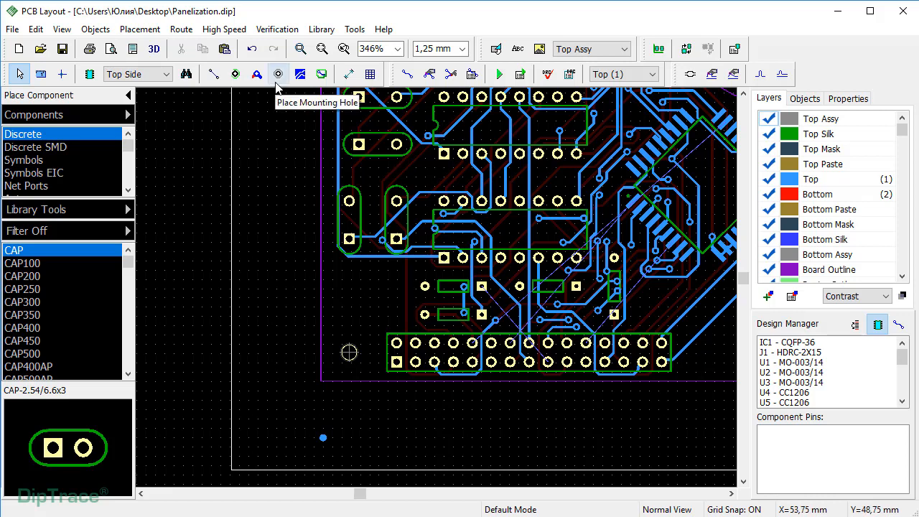
Place corner mounting holes with 3.175 mm outer and drill diameters.
{"action": "left_click", "coordinate": [278, 73]}
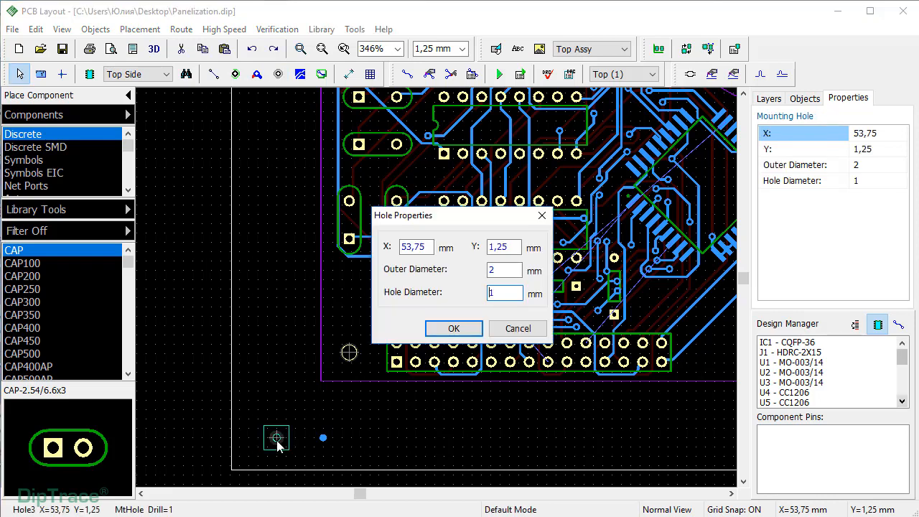
{"action": "left_click", "coordinate": [504, 270]}
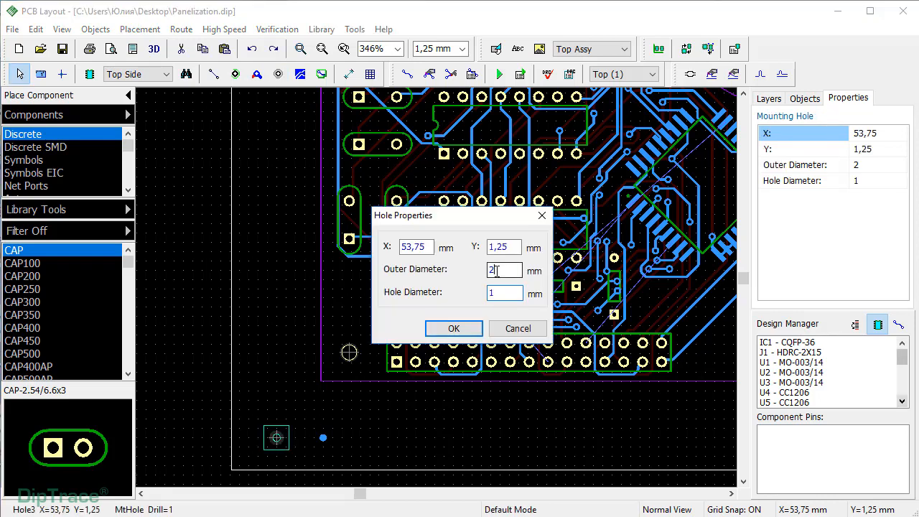
{"action": "type", "text": "3,1"}
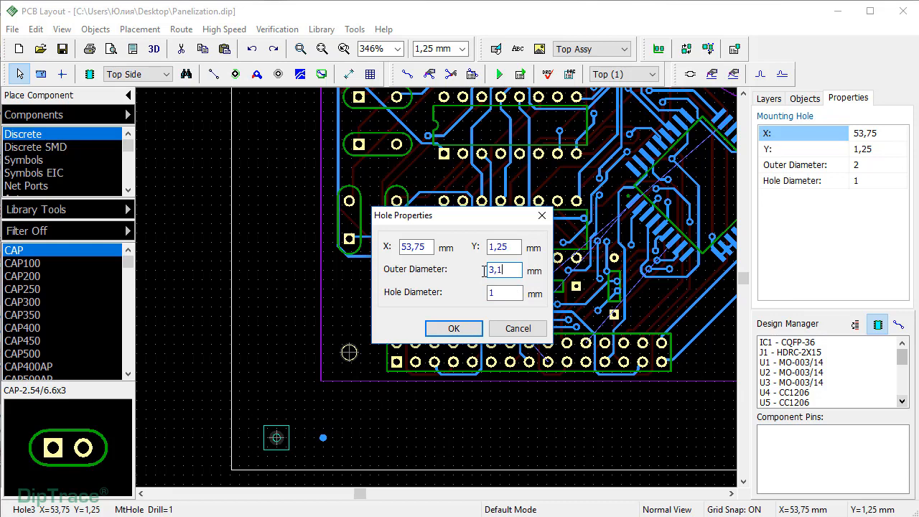
{"action": "left_click", "coordinate": [504, 293]}
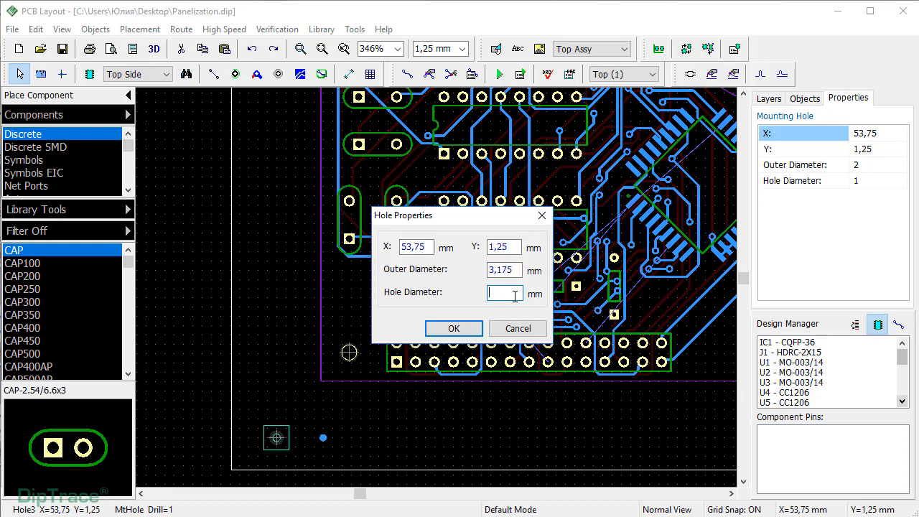
{"action": "type", "text": "3,175"}
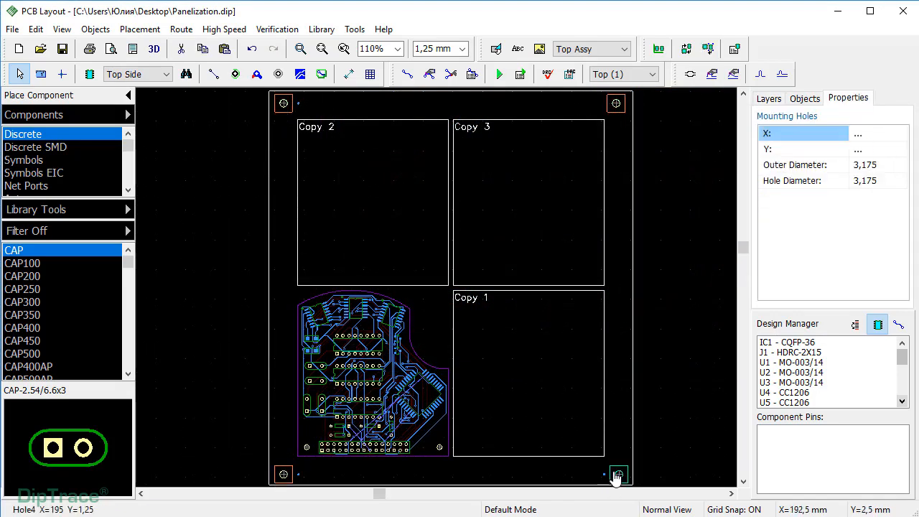
{"action": "left_click", "coordinate": [768, 98]}
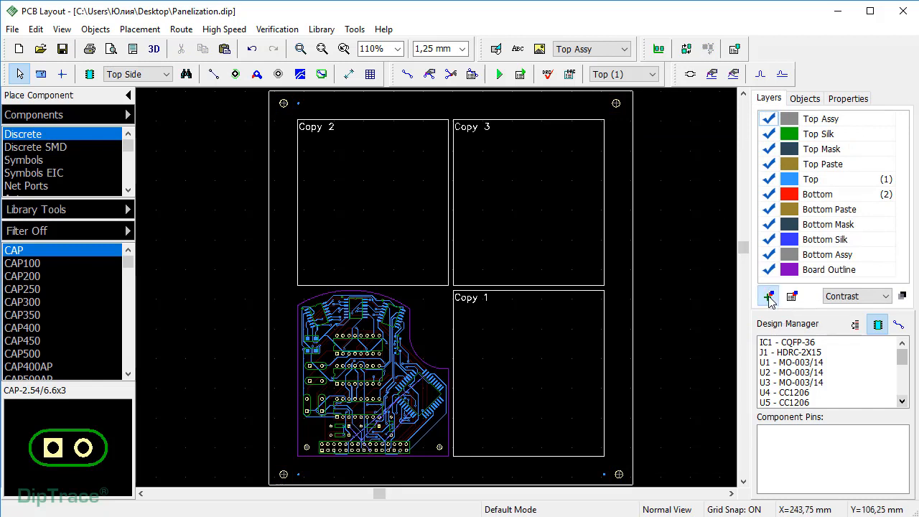
Create the Router Path non-signal layer, coloured light green.
{"action": "left_click", "coordinate": [767, 296]}
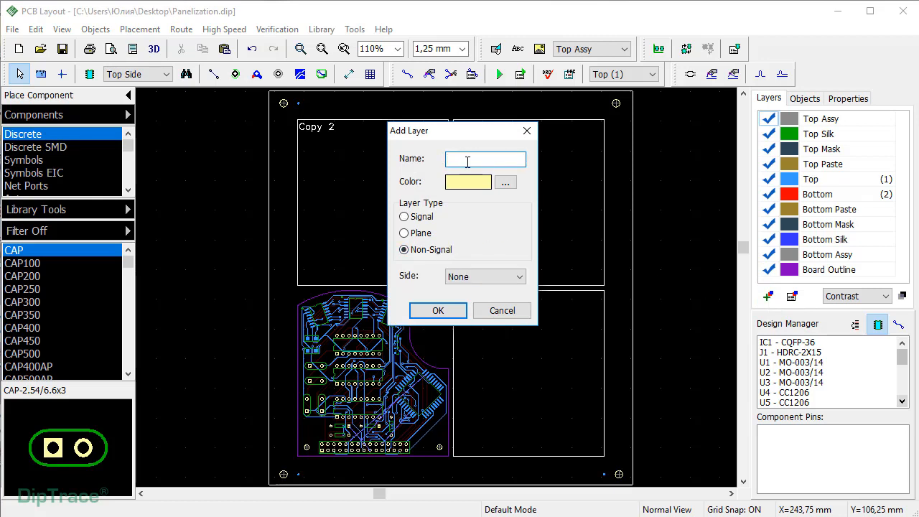
{"action": "left_click", "coordinate": [505, 182]}
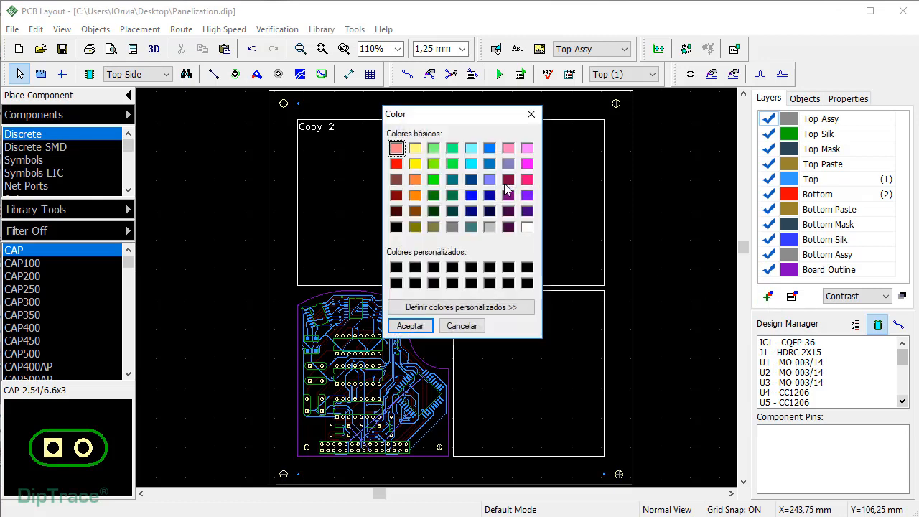
{"action": "left_click", "coordinate": [410, 325]}
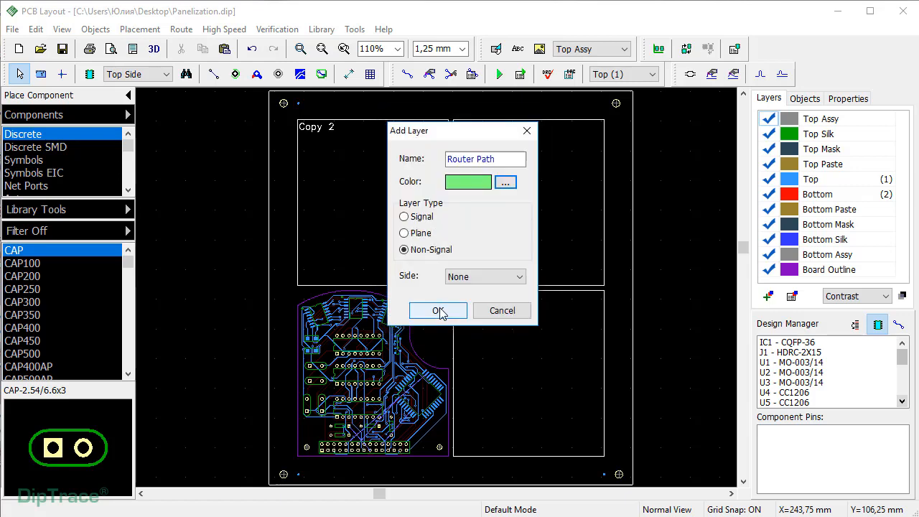
{"action": "left_click", "coordinate": [437, 310]}
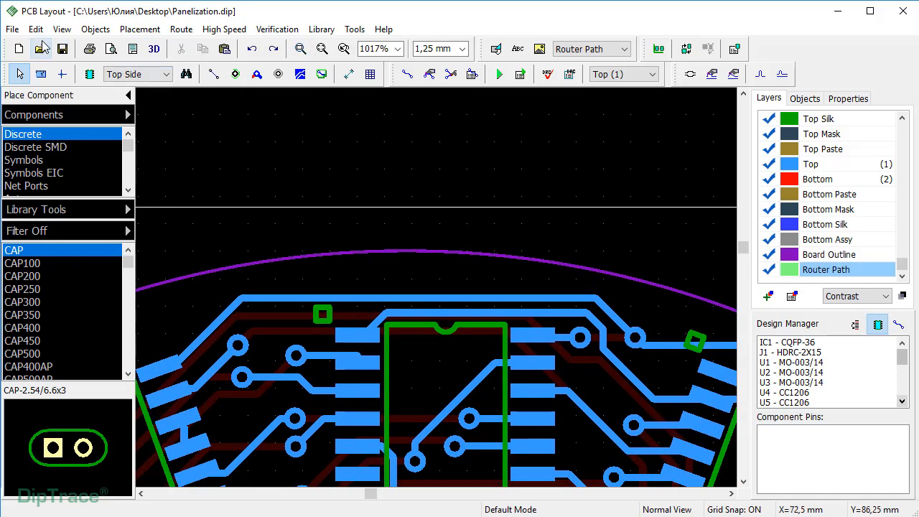
Set a custom 0.25 mm grid size from the View menu.
{"action": "left_click", "coordinate": [61, 29]}
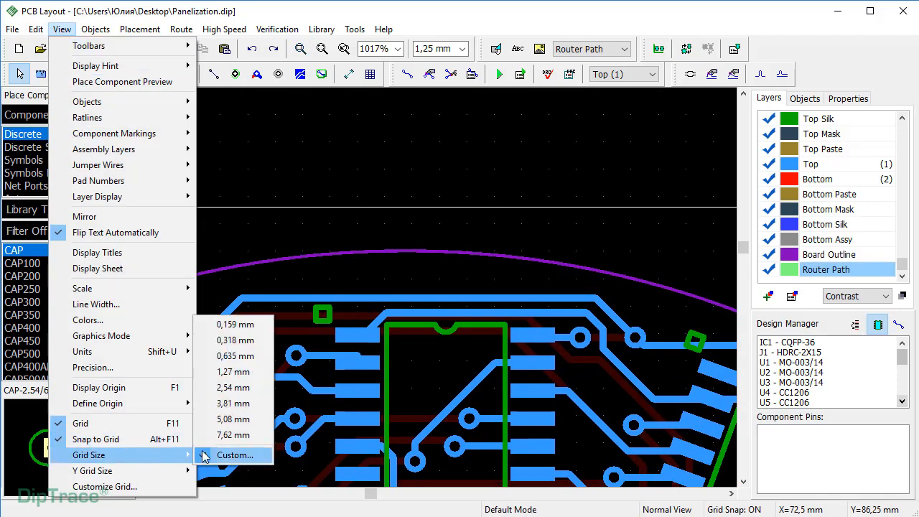
{"action": "left_click", "coordinate": [235, 454]}
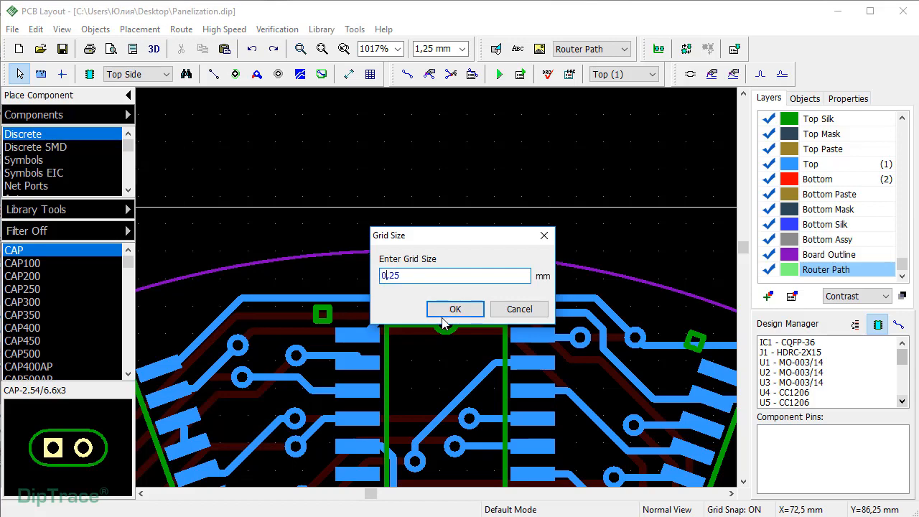
{"action": "left_click", "coordinate": [455, 309]}
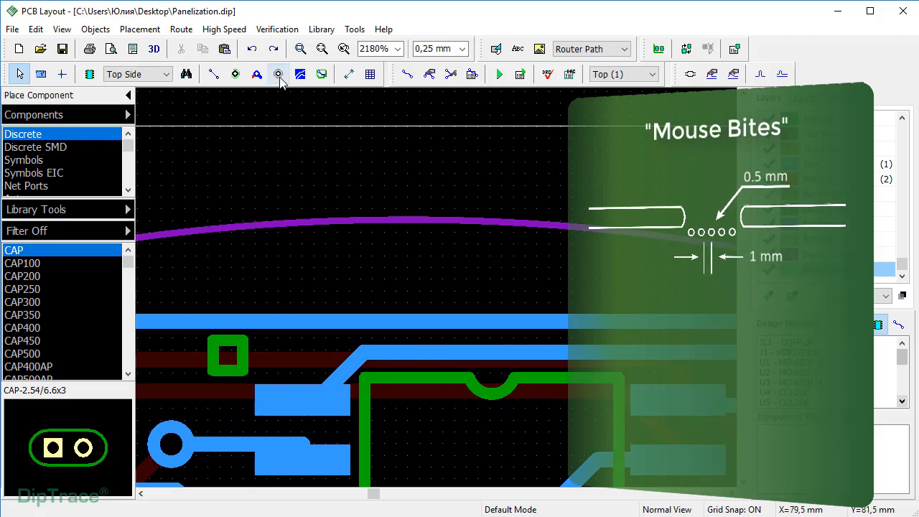
Place a row of 0.5 mm mouse-bite mounting holes along the board outline curve.
{"action": "left_click", "coordinate": [279, 74]}
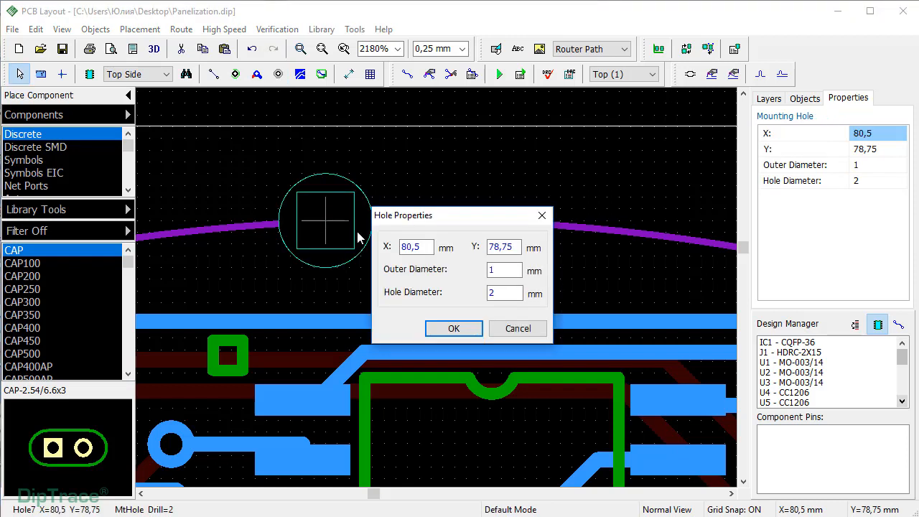
{"action": "left_click", "coordinate": [453, 328]}
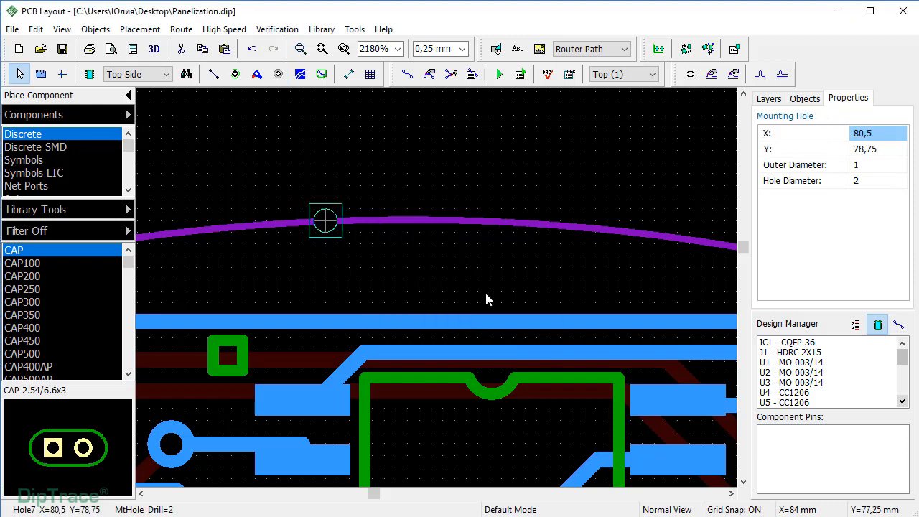
{"action": "left_click", "coordinate": [278, 74]}
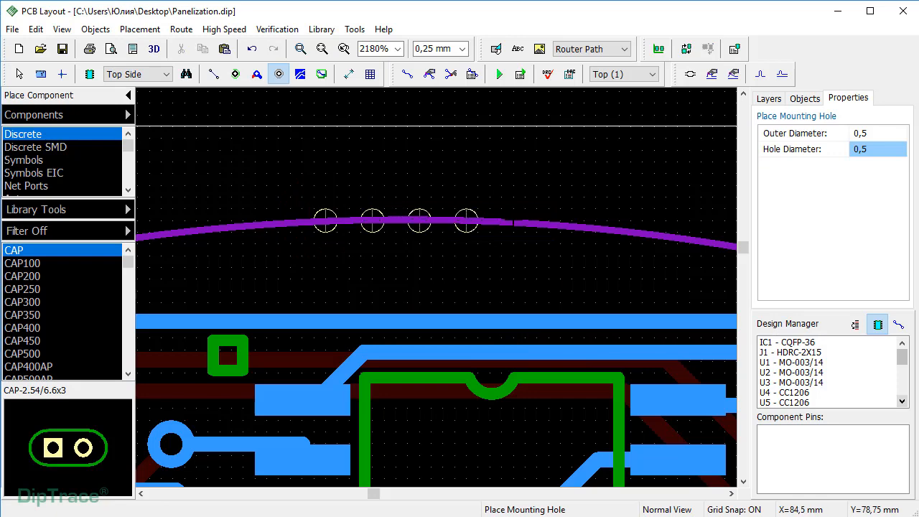